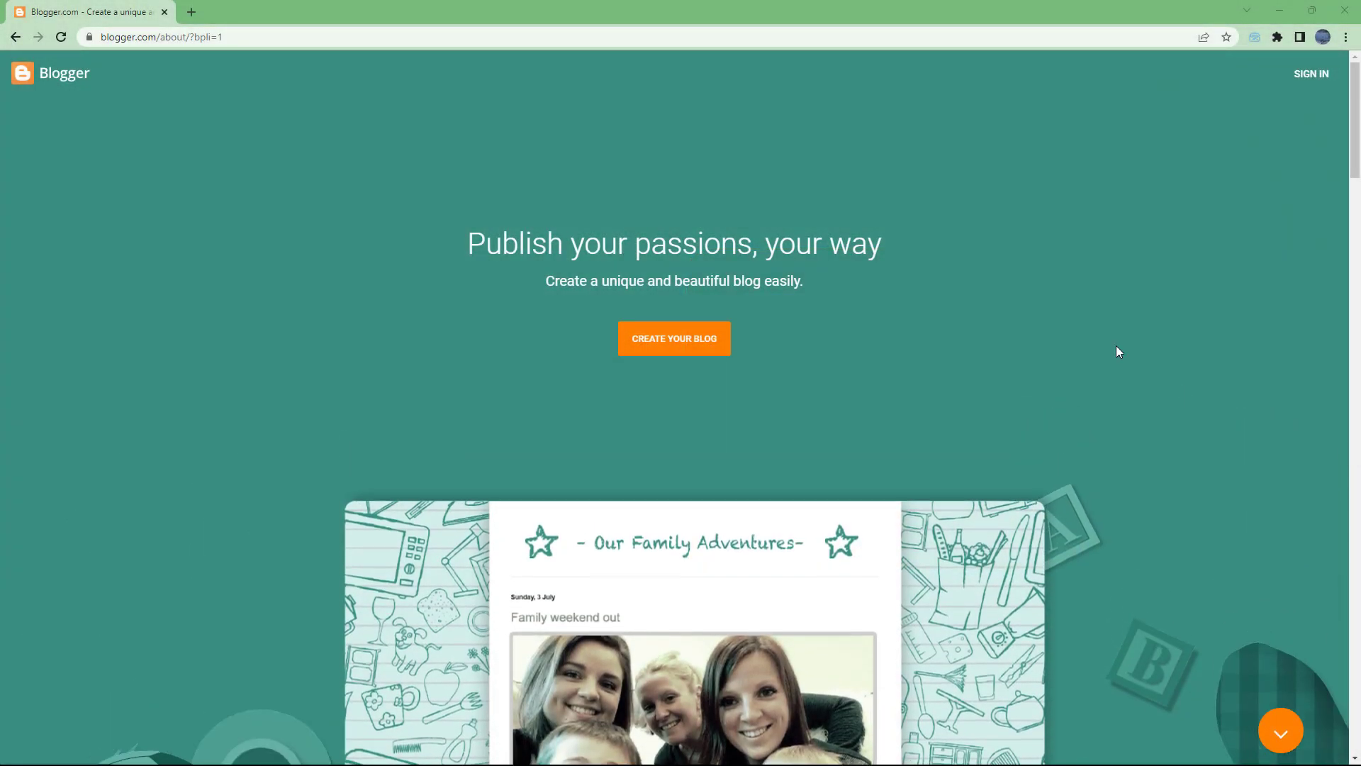
- Open Google's 'Choose an account' page to sign in to Blogger
scroll(down, 3)
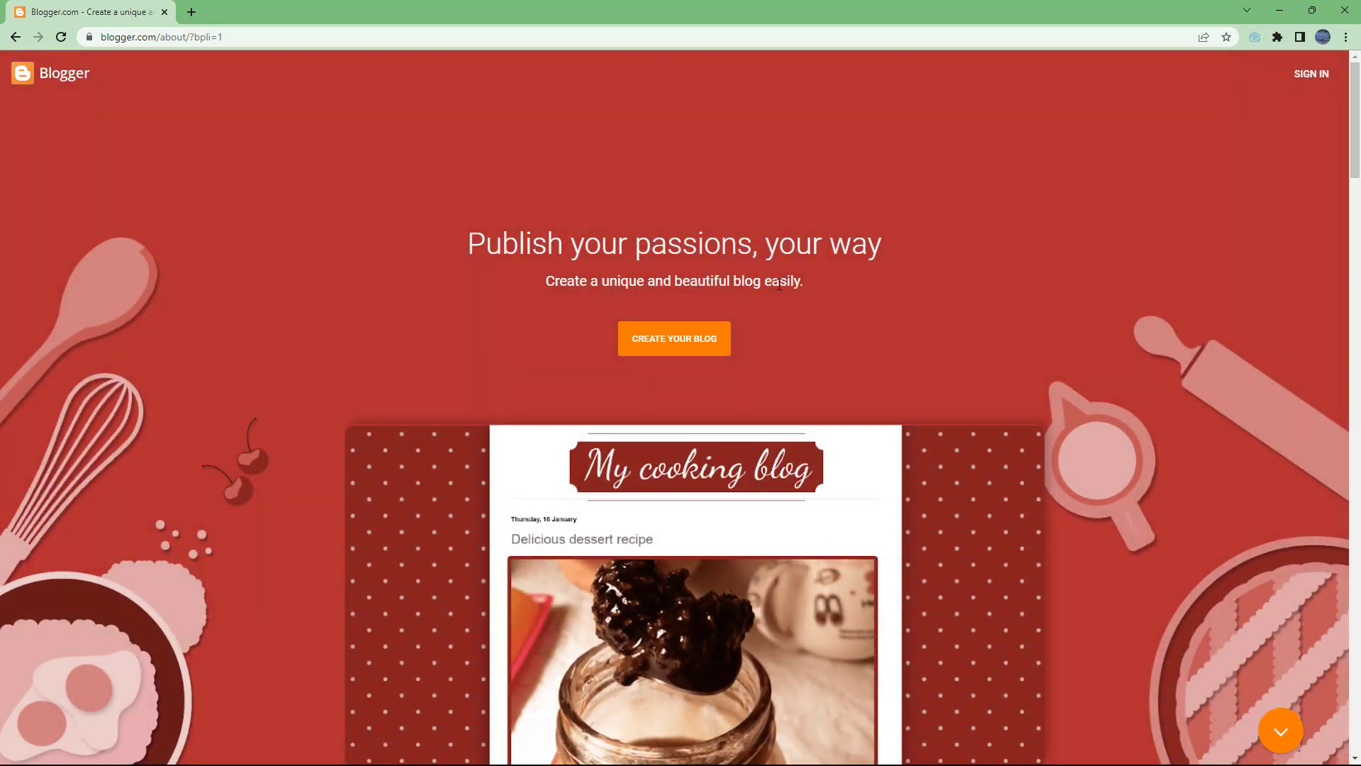
mouse_move(510, 113)
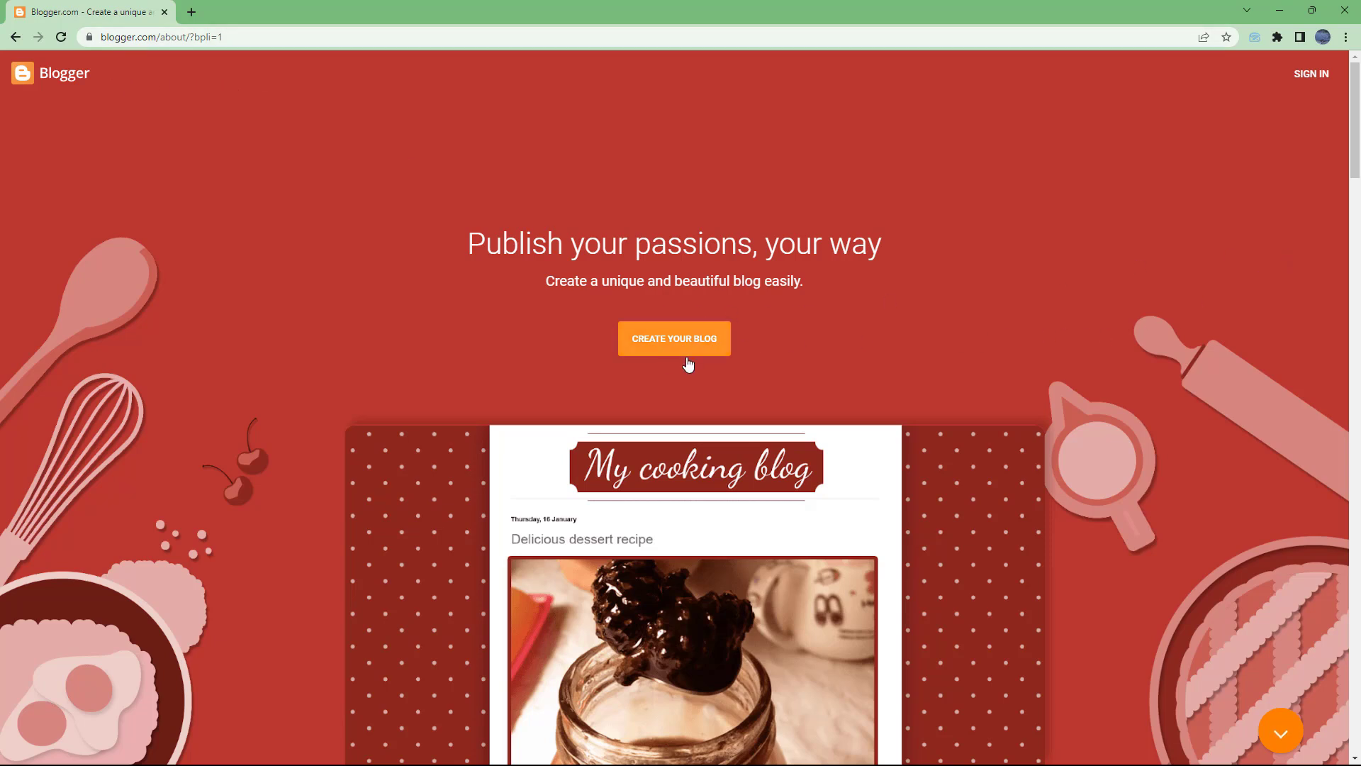
mouse_move(1327, 96)
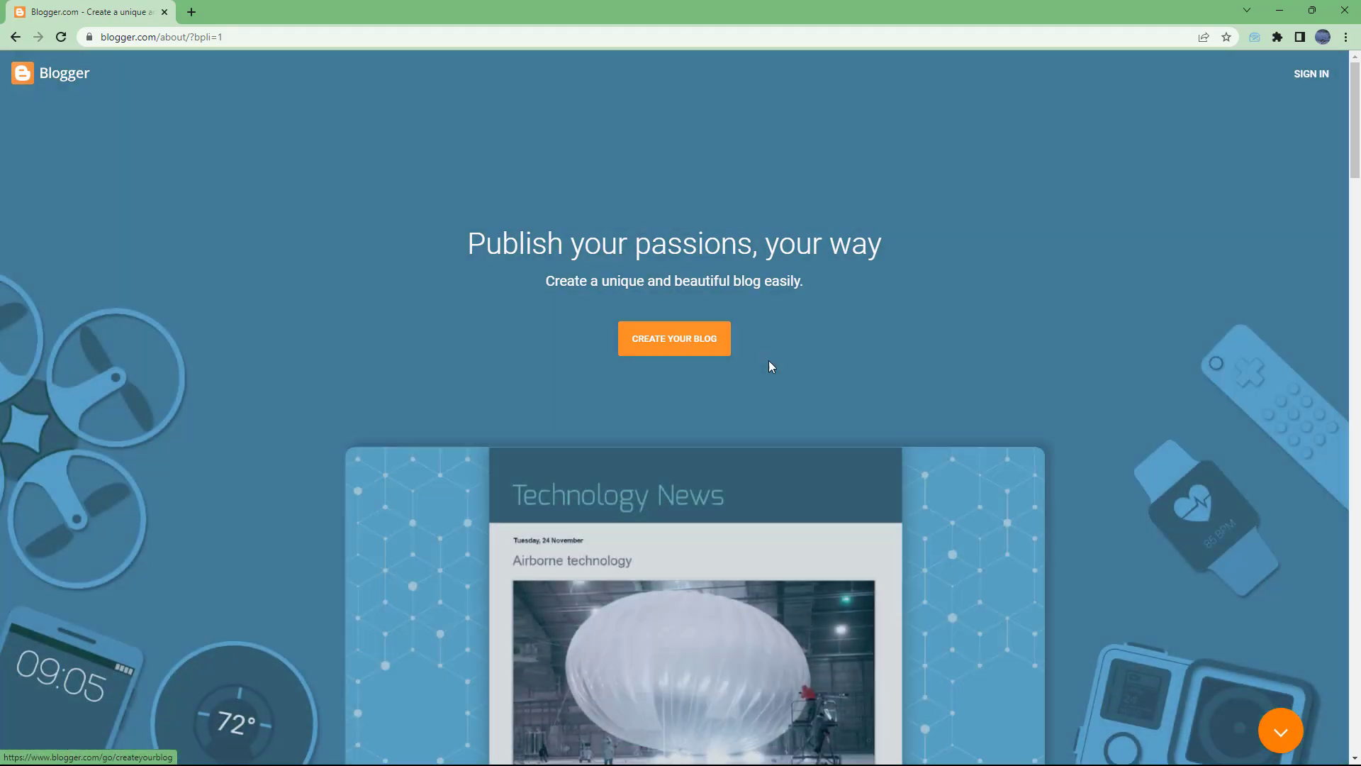
click(673, 337)
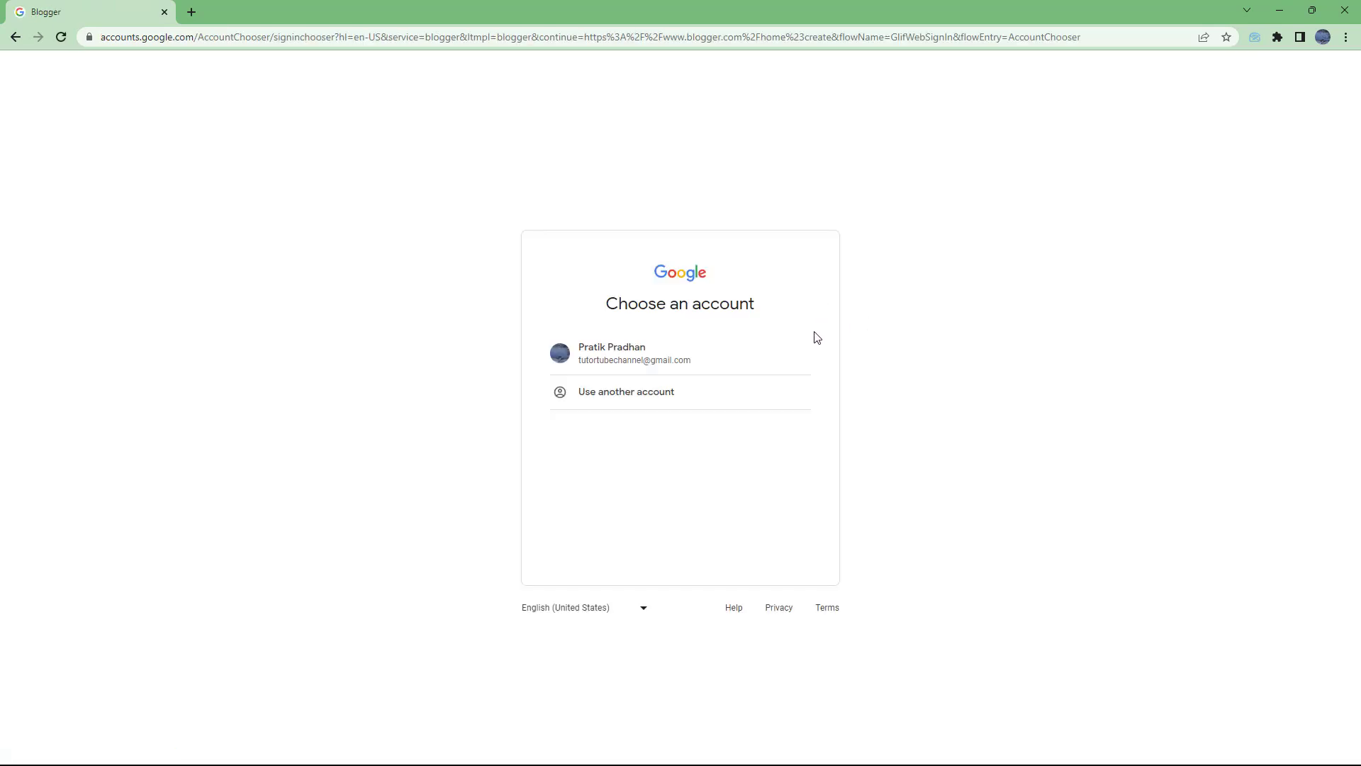
mouse_move(155, 219)
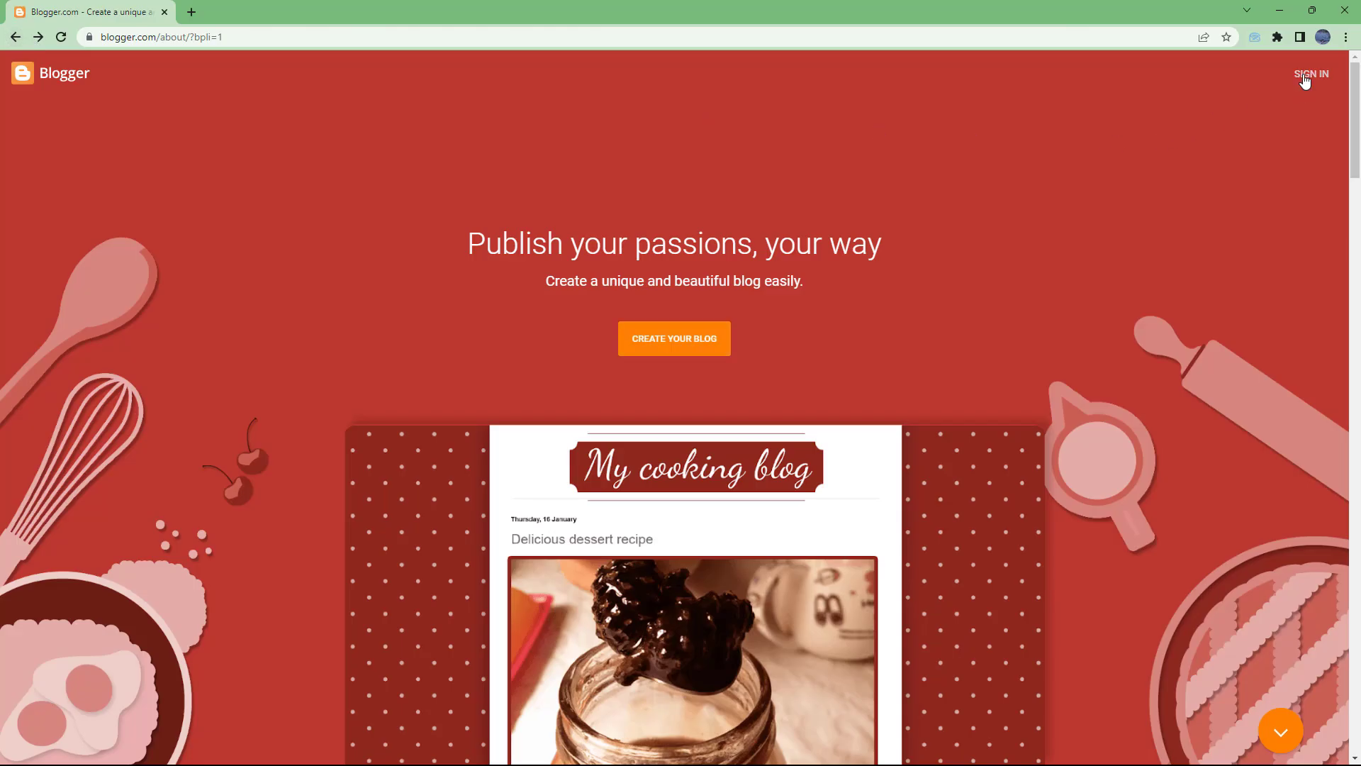
click(1310, 74)
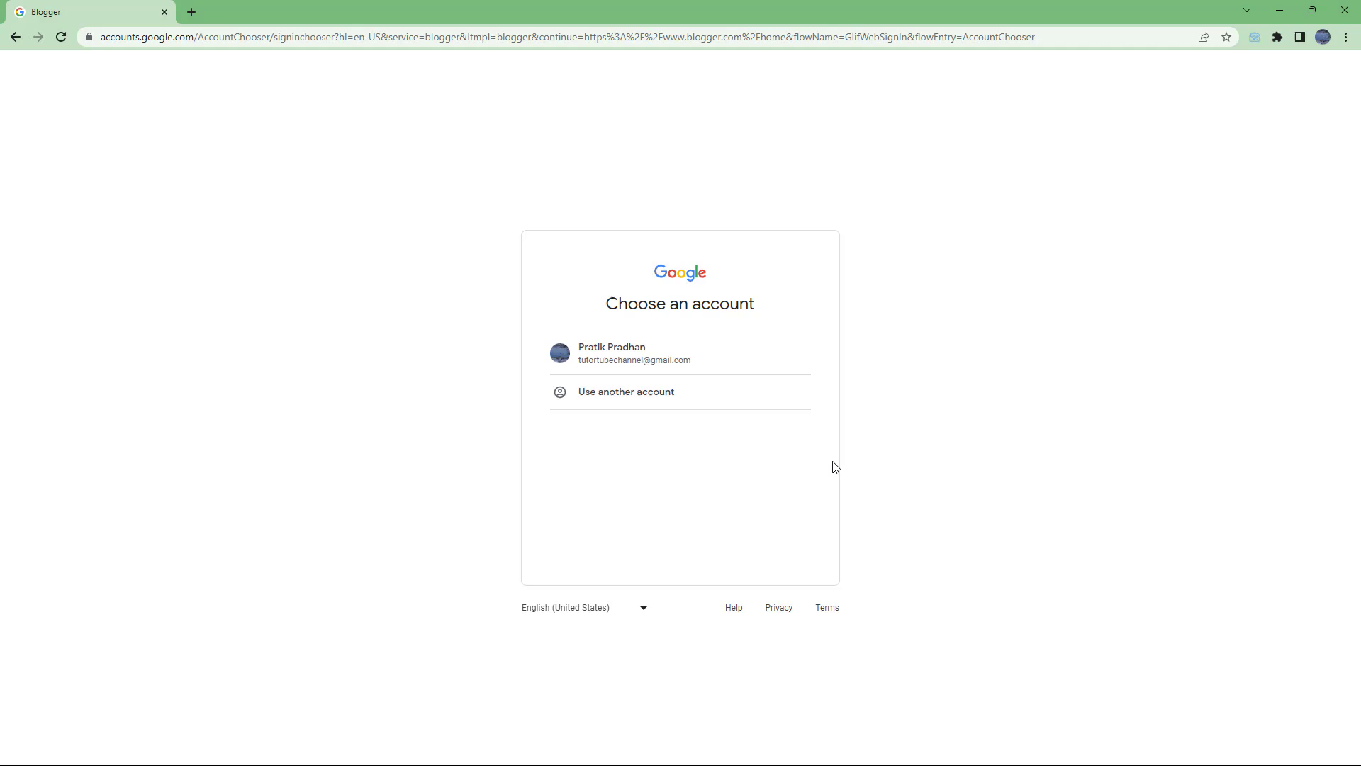
mouse_move(778, 415)
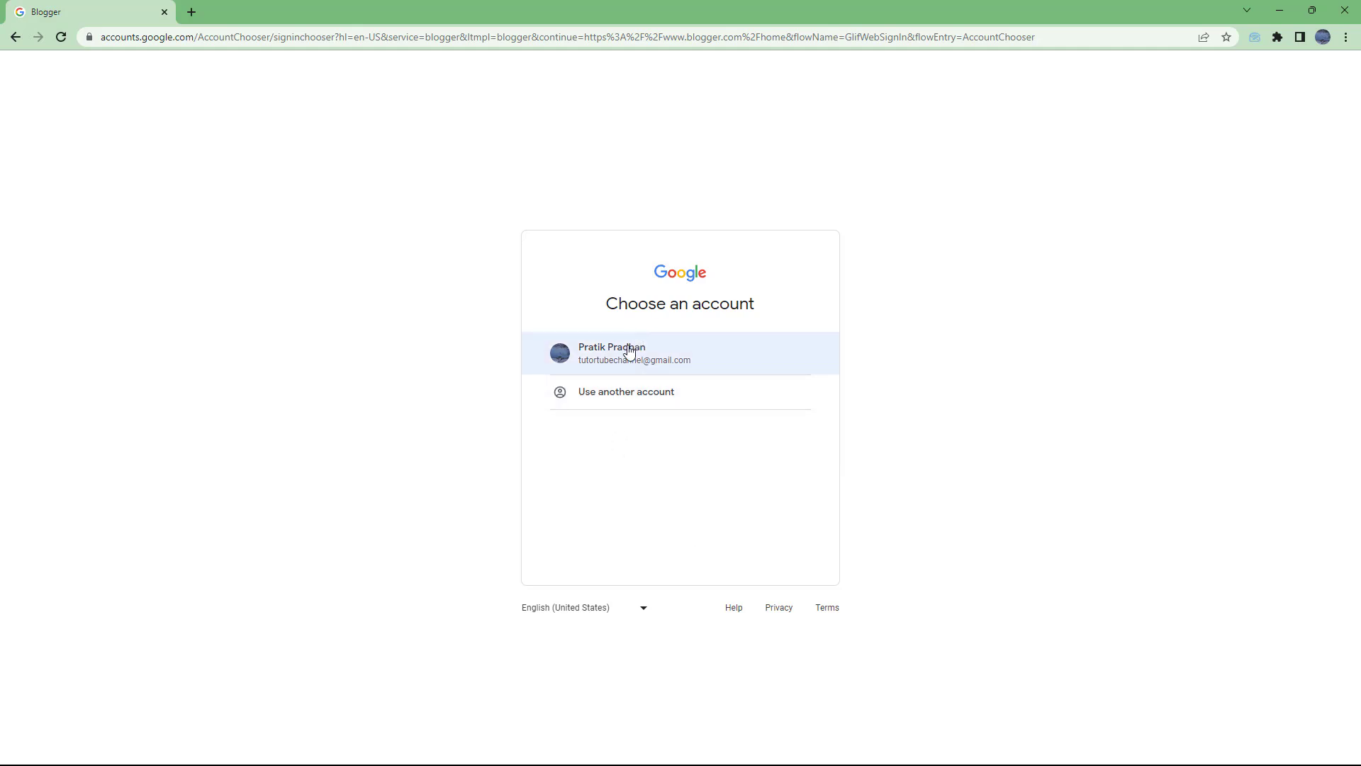
- Sign in with the listed Google account and its password
click(634, 353)
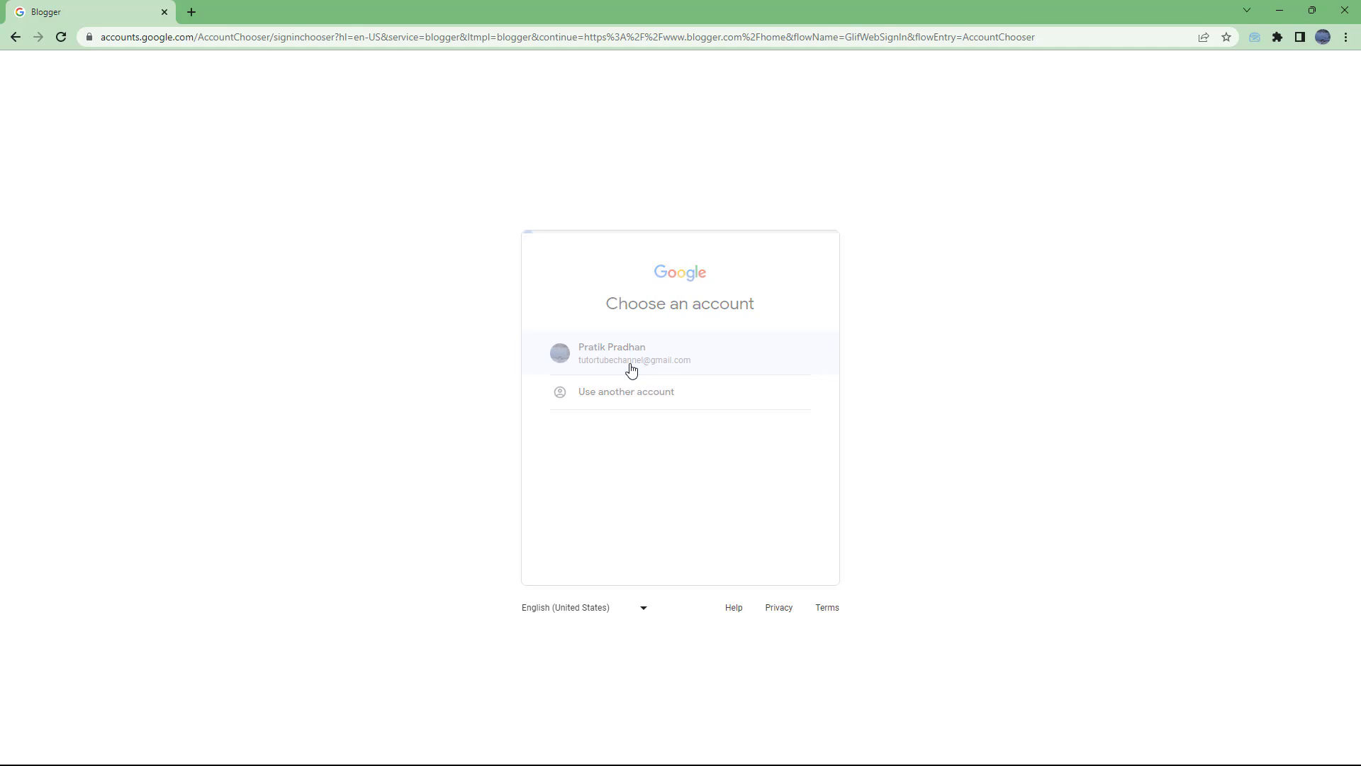
click(632, 353)
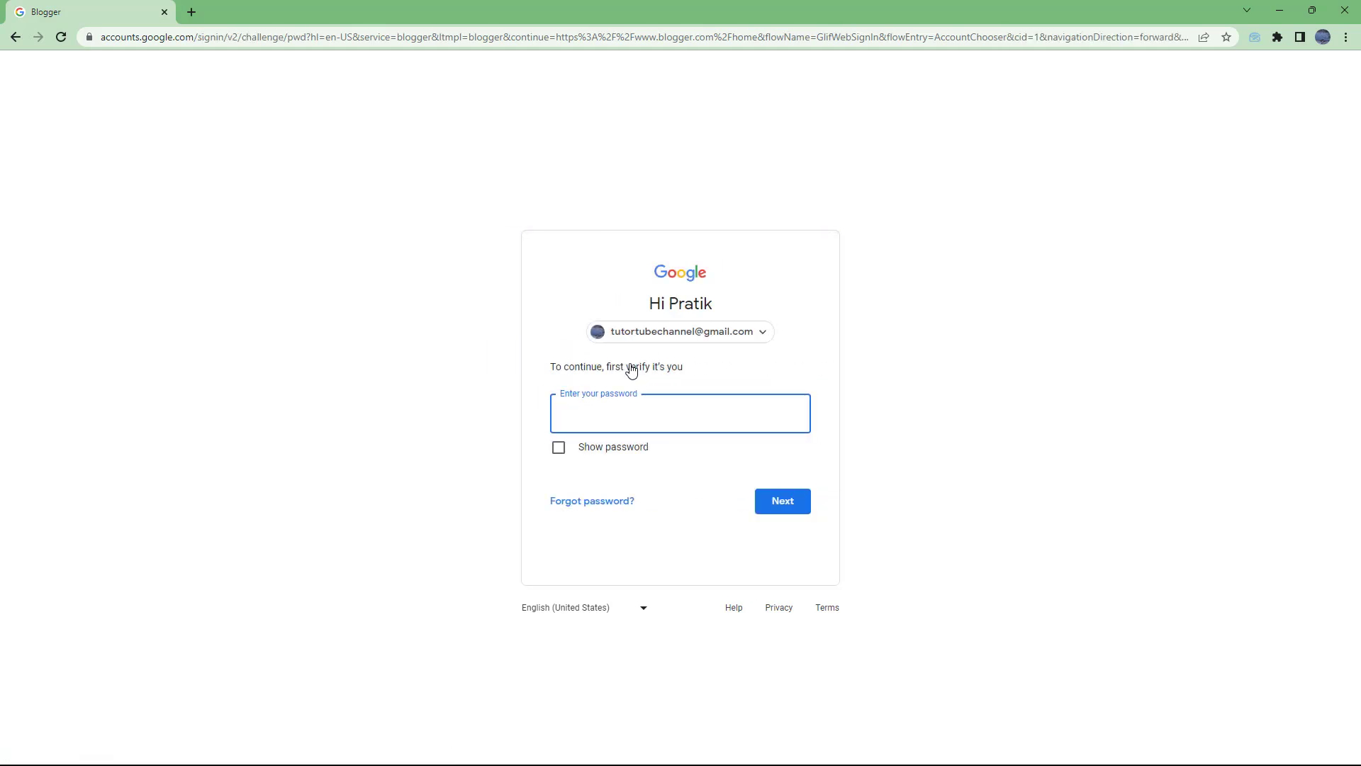
text(••)
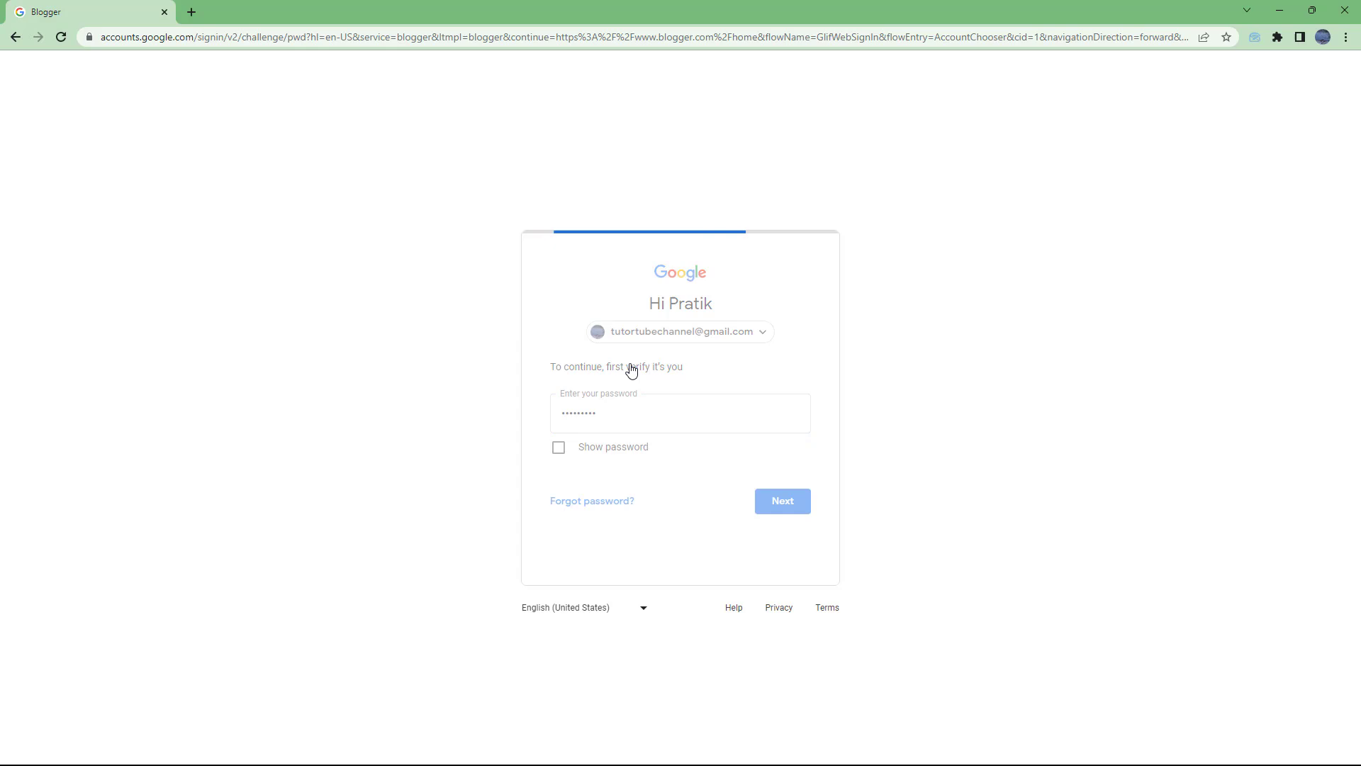
click(780, 501)
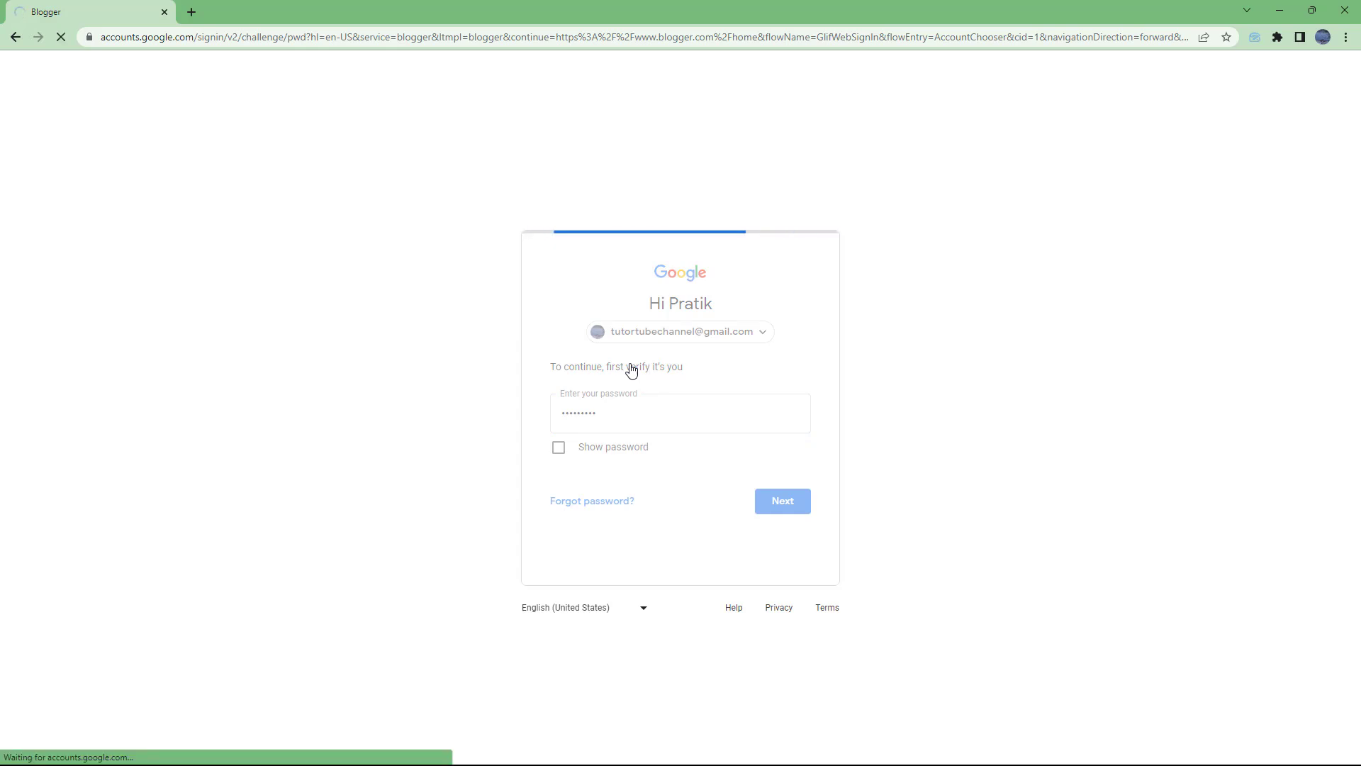
click(781, 501)
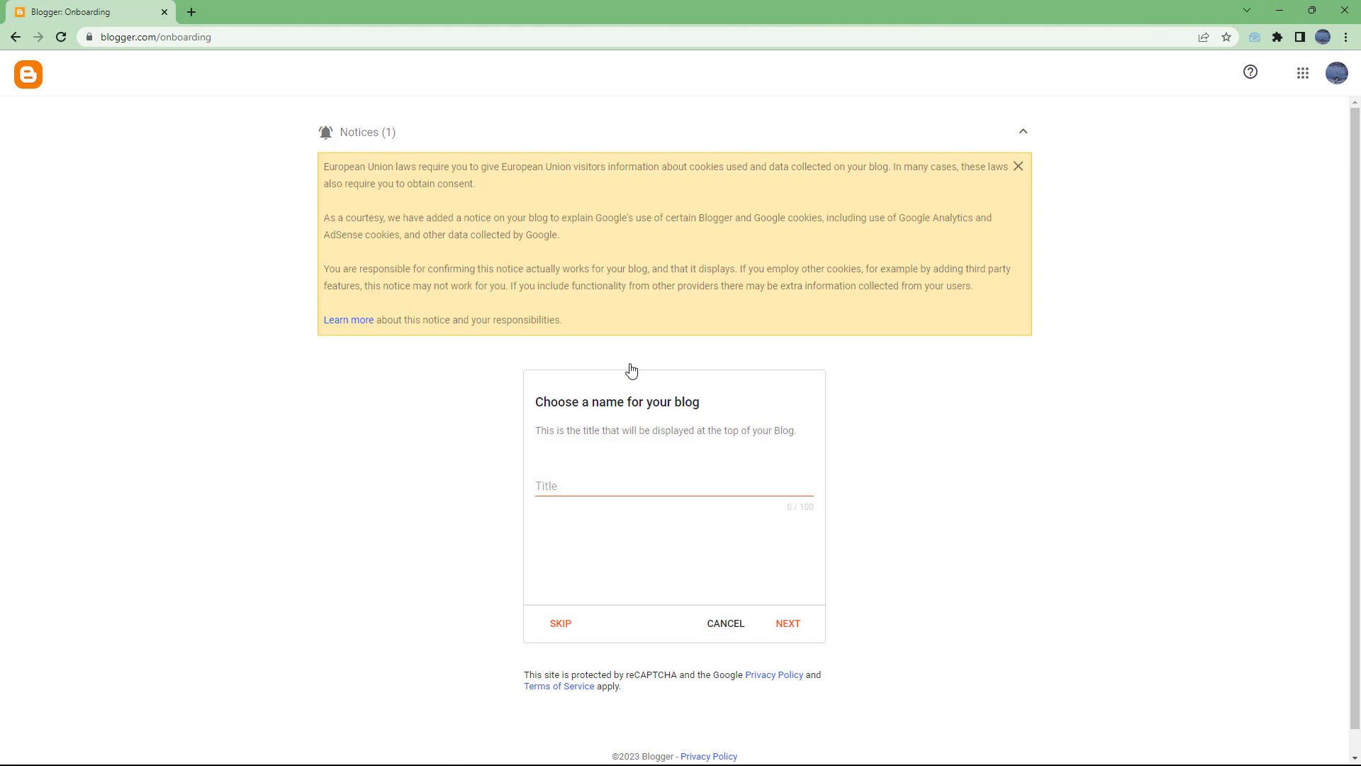
mouse_move(593, 430)
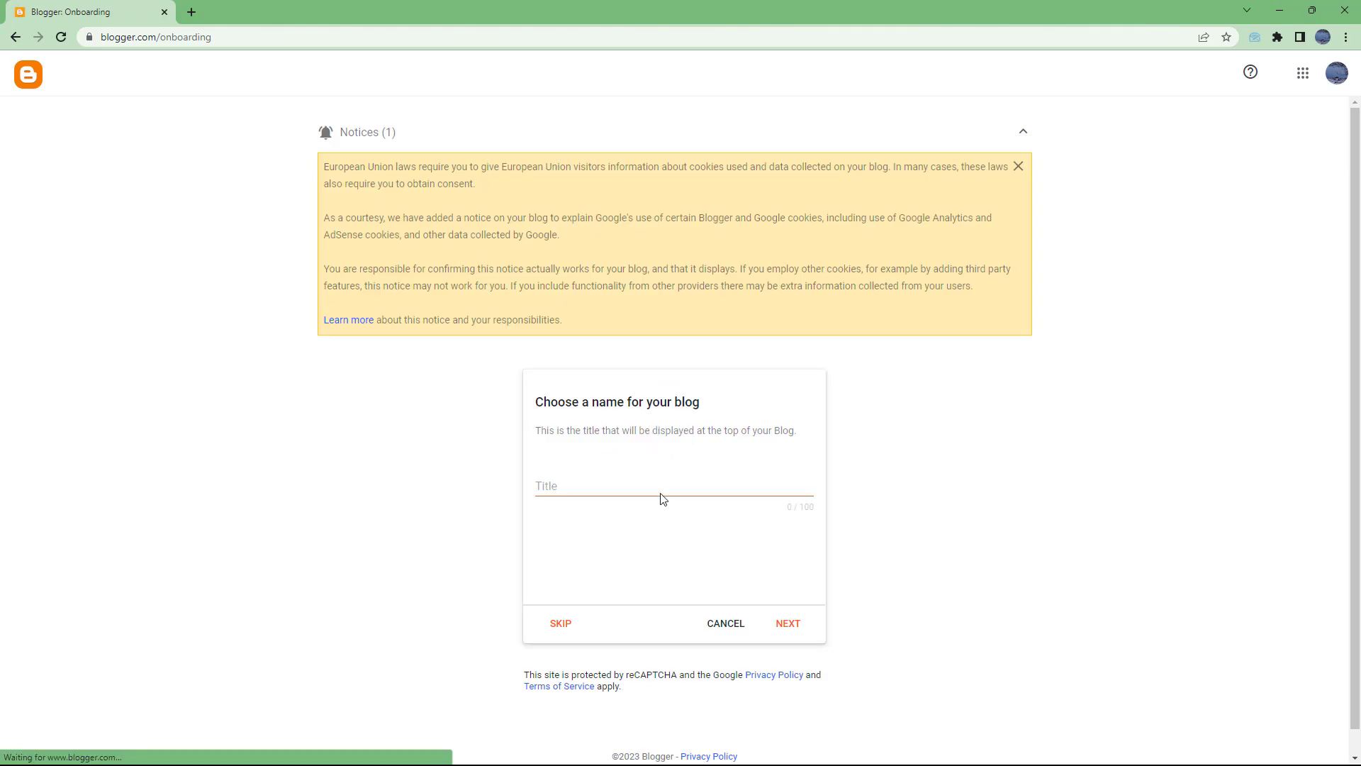
- Title the new blog 'TutorTube Example' and continue to the address step
click(673, 486)
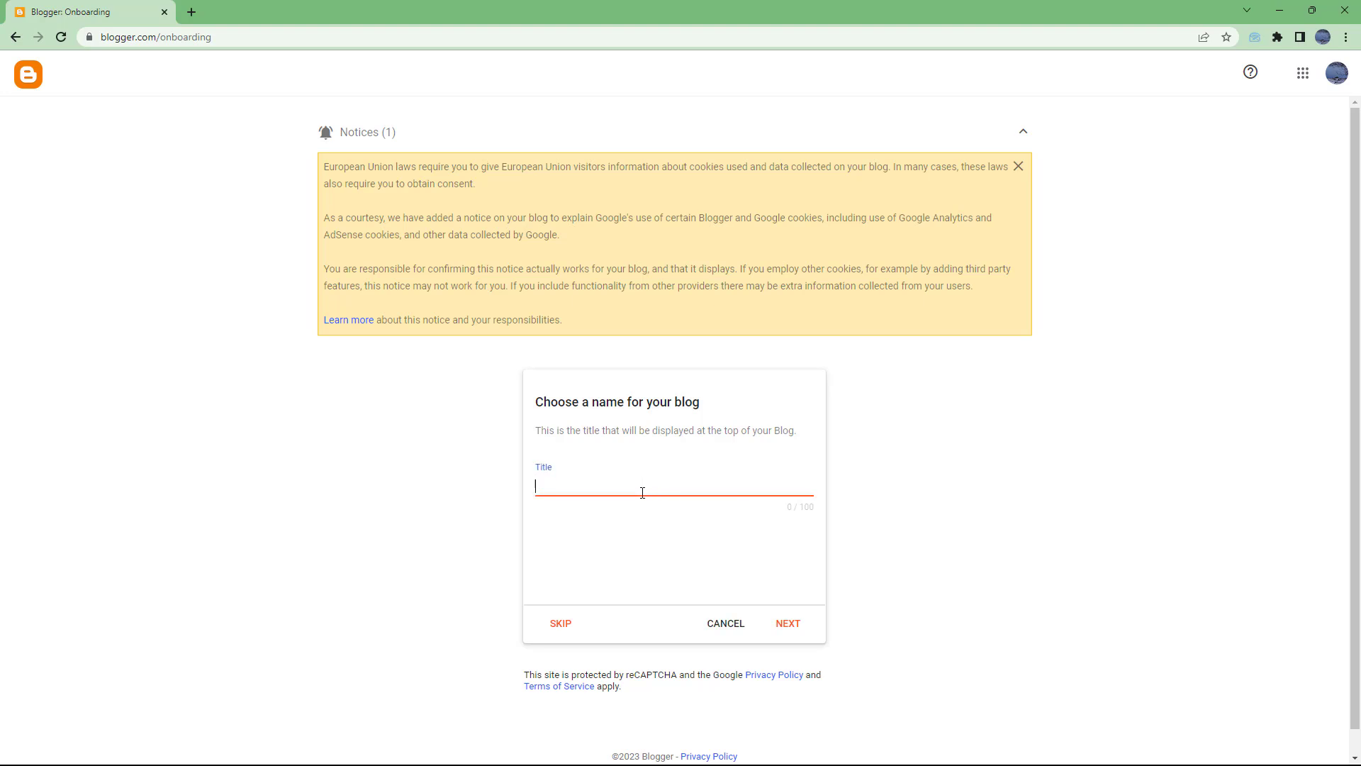
text(TutorTube Exa)
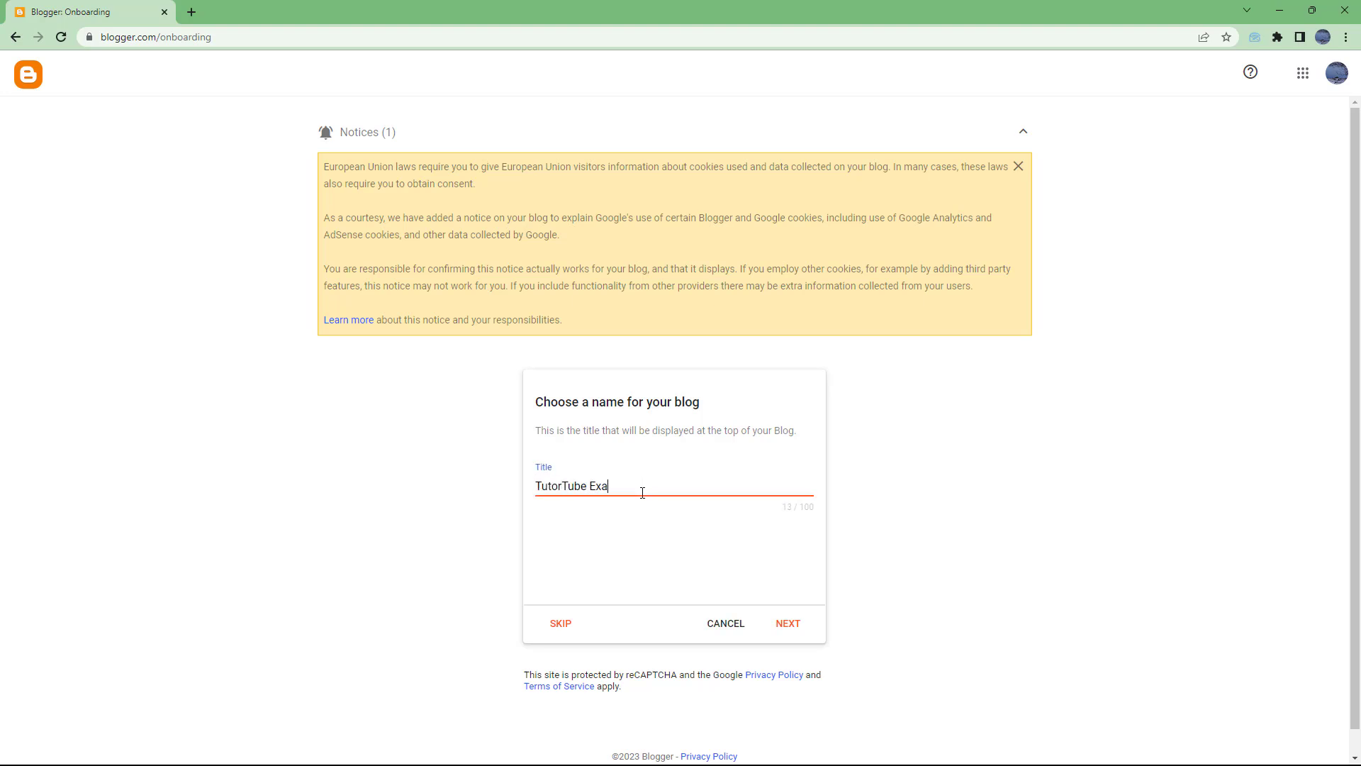
text(mple)
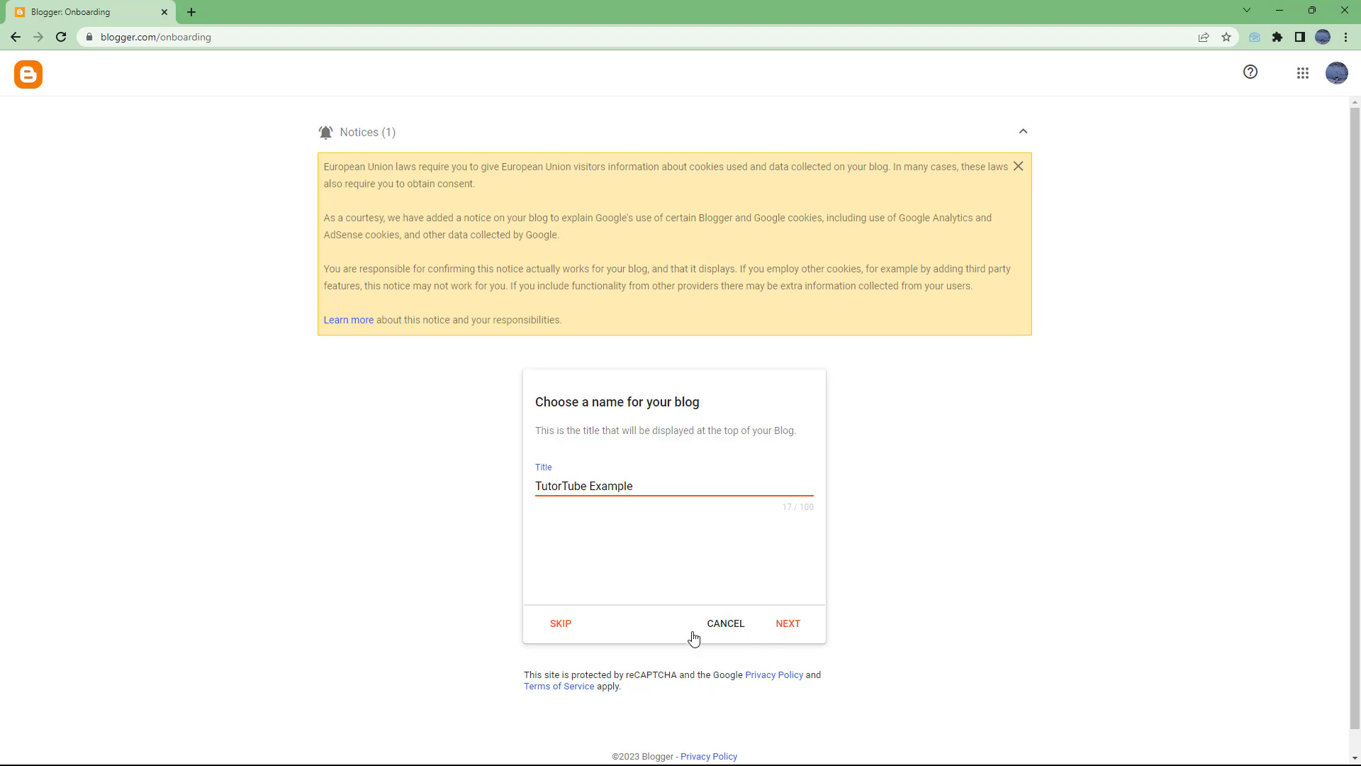
click(786, 623)
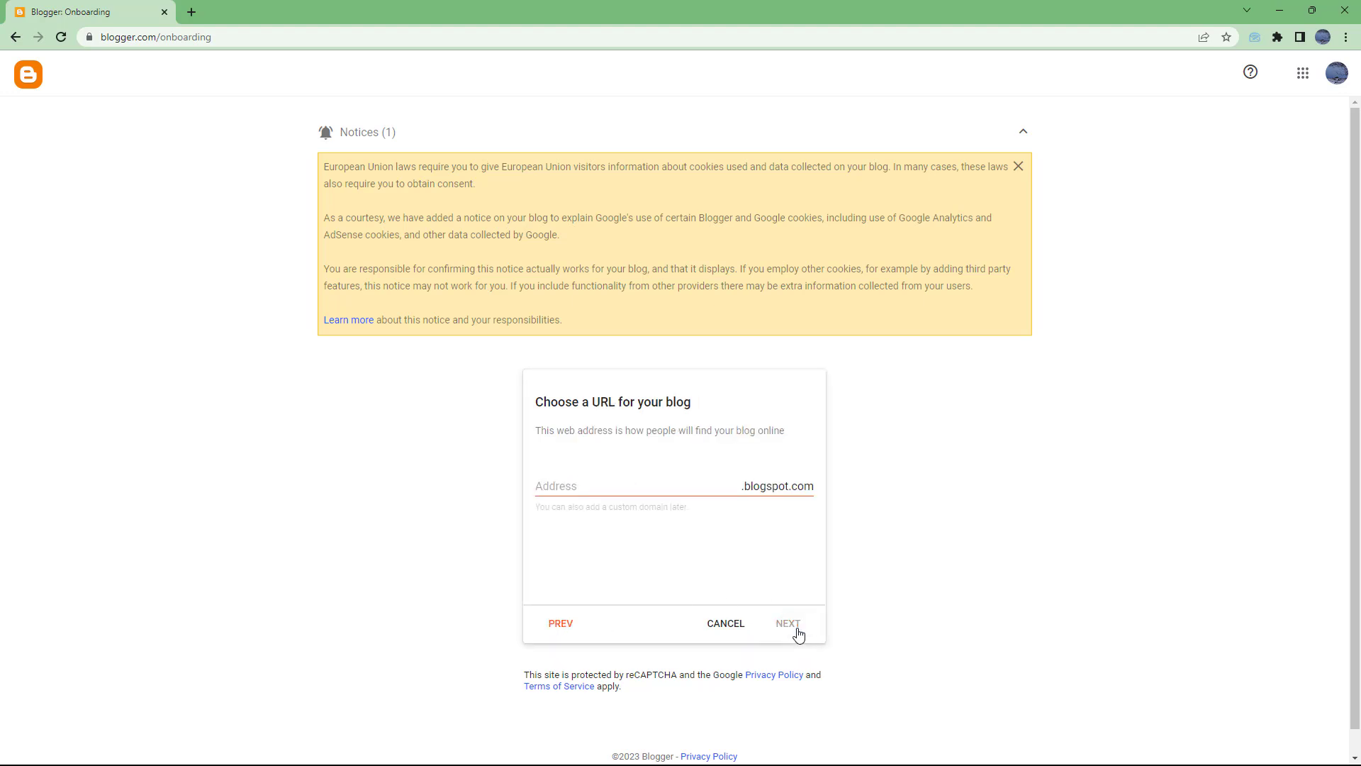
- Enter 'tutortubeexample' as the available blogspot address
click(618, 485)
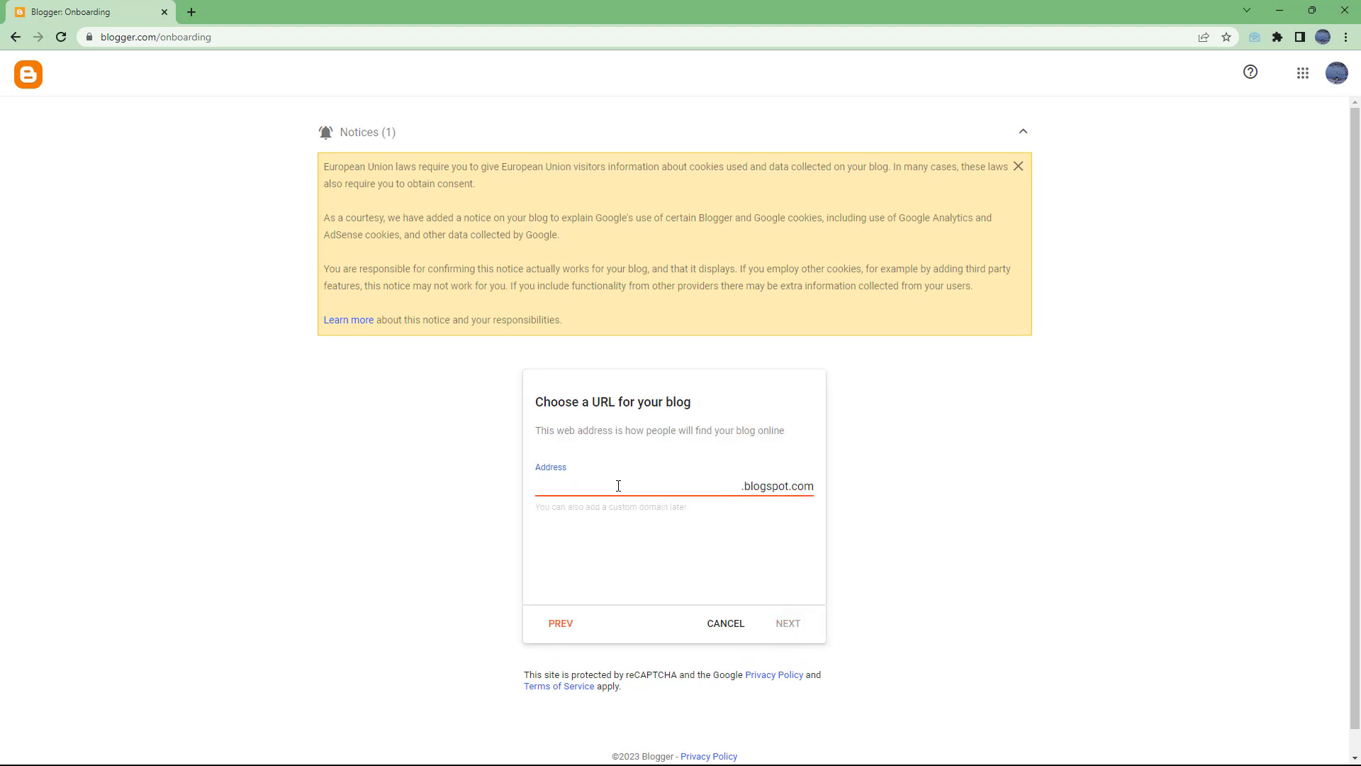
text(tutort)
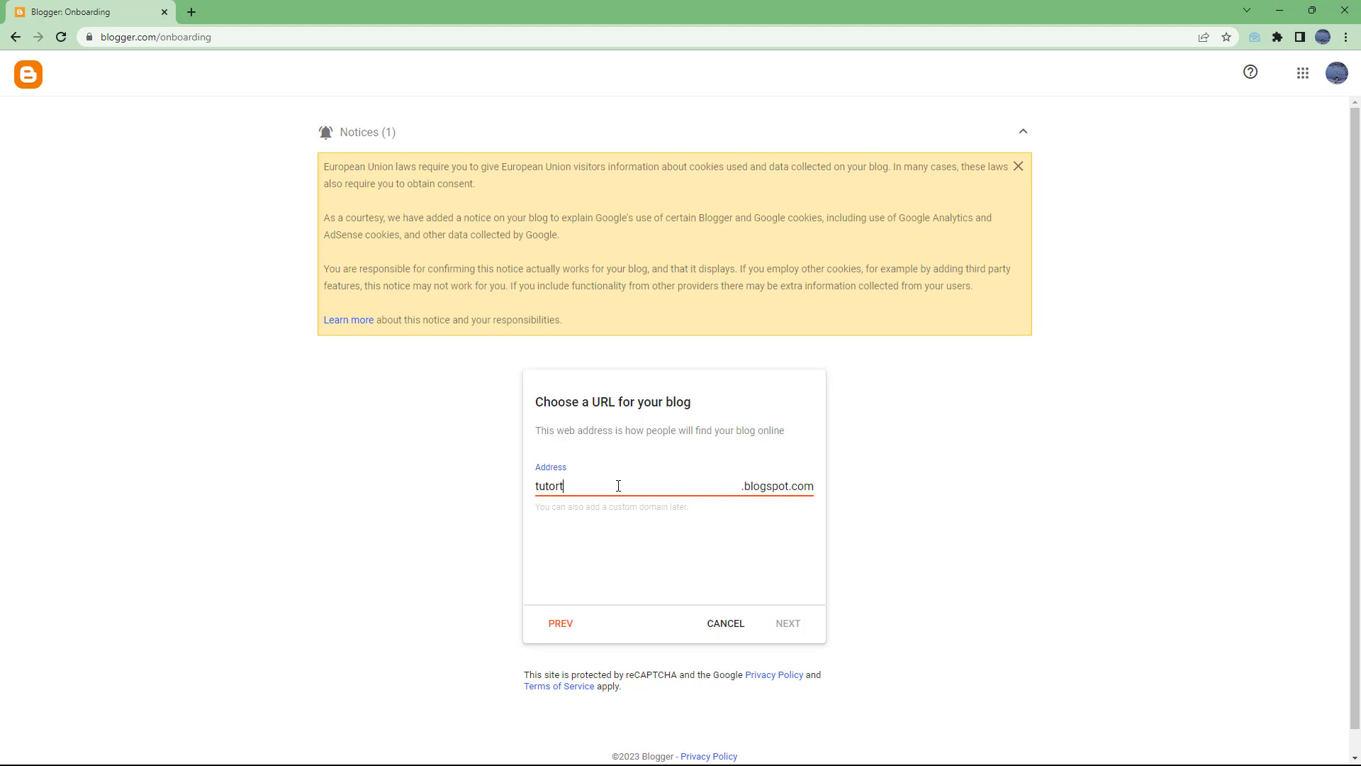
text(ubeexample)
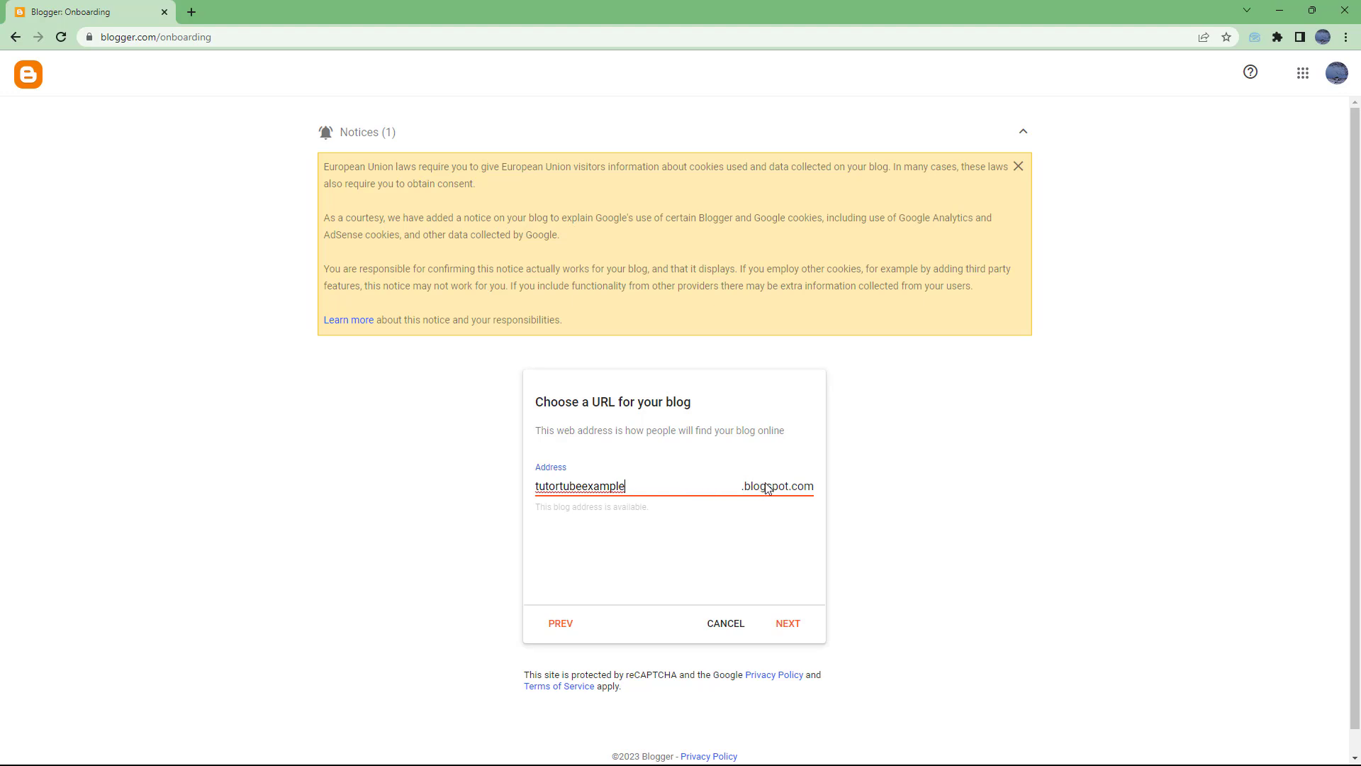
mouse_move(744, 495)
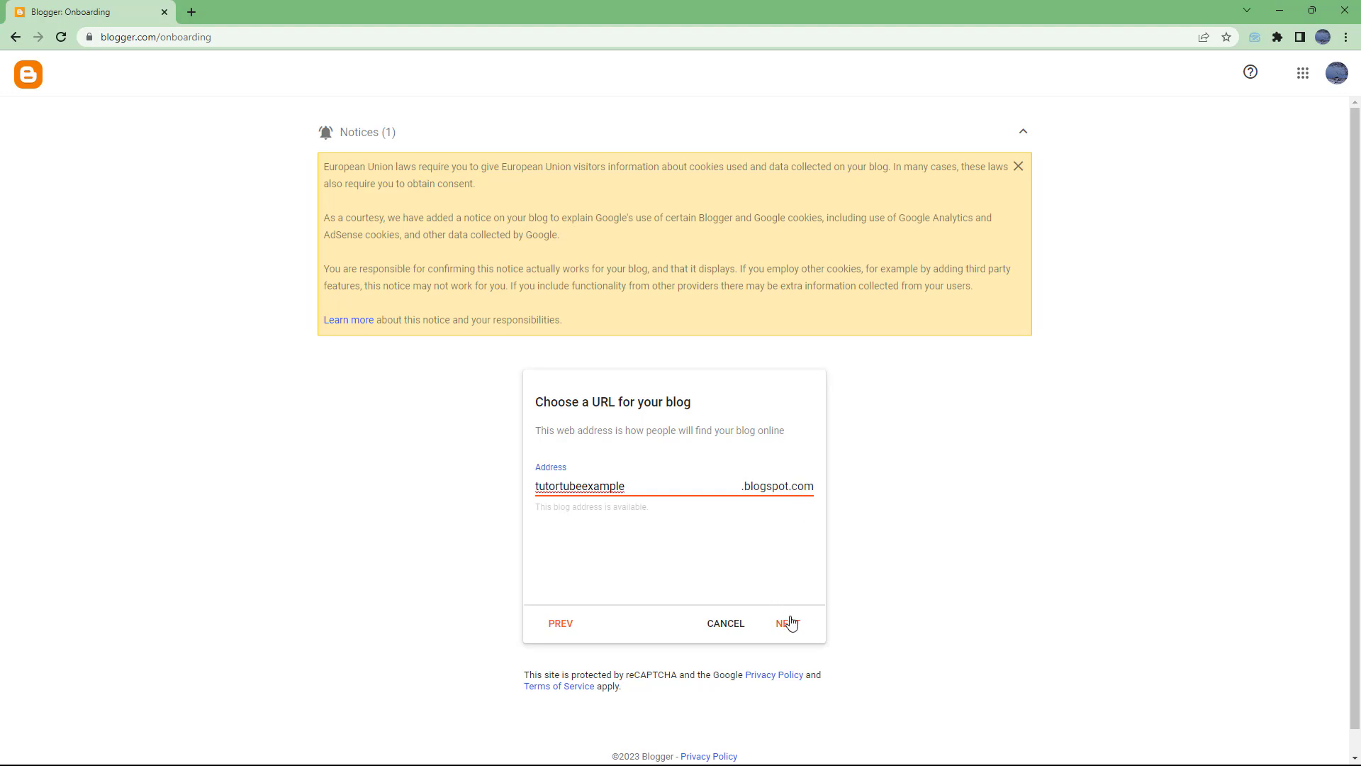
- Set the display name to 'TutorTube Blogger Tutorial Series' and finish setup
click(783, 623)
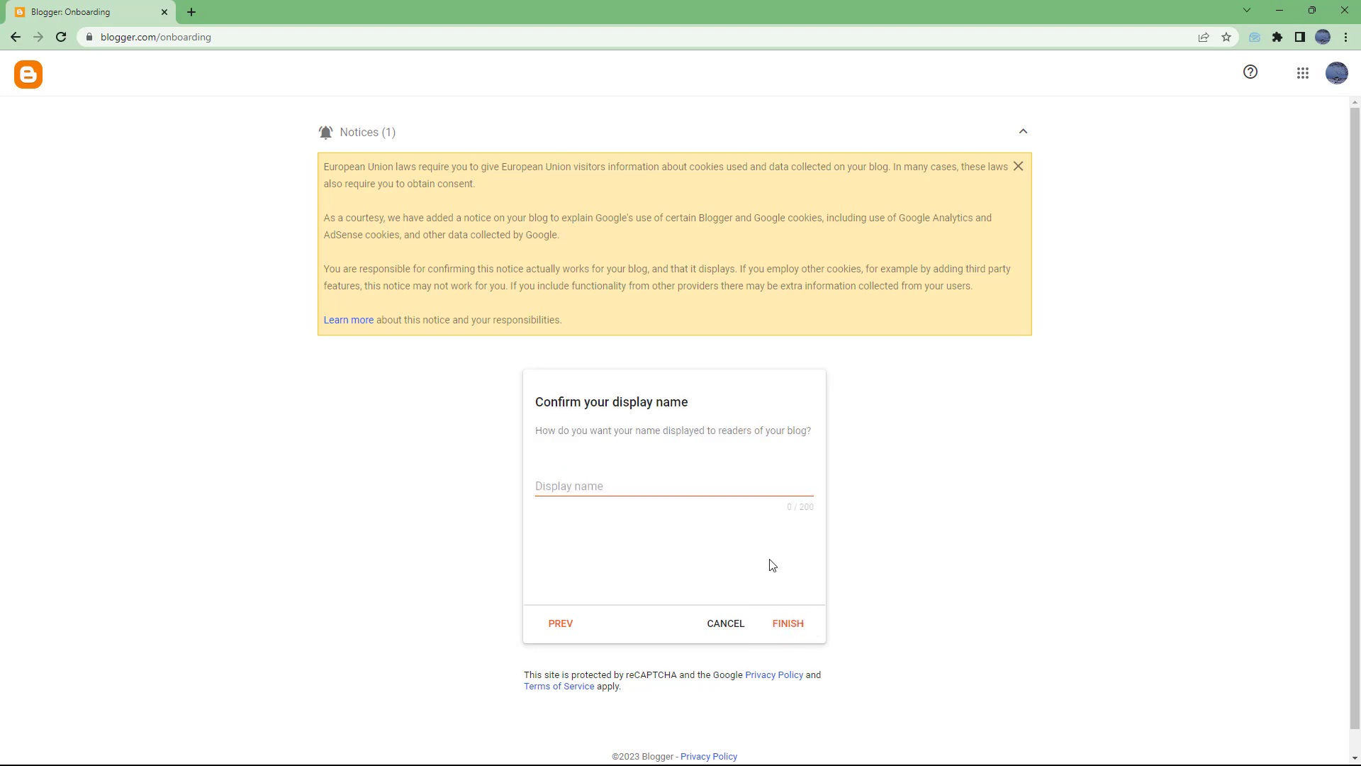
click(674, 485)
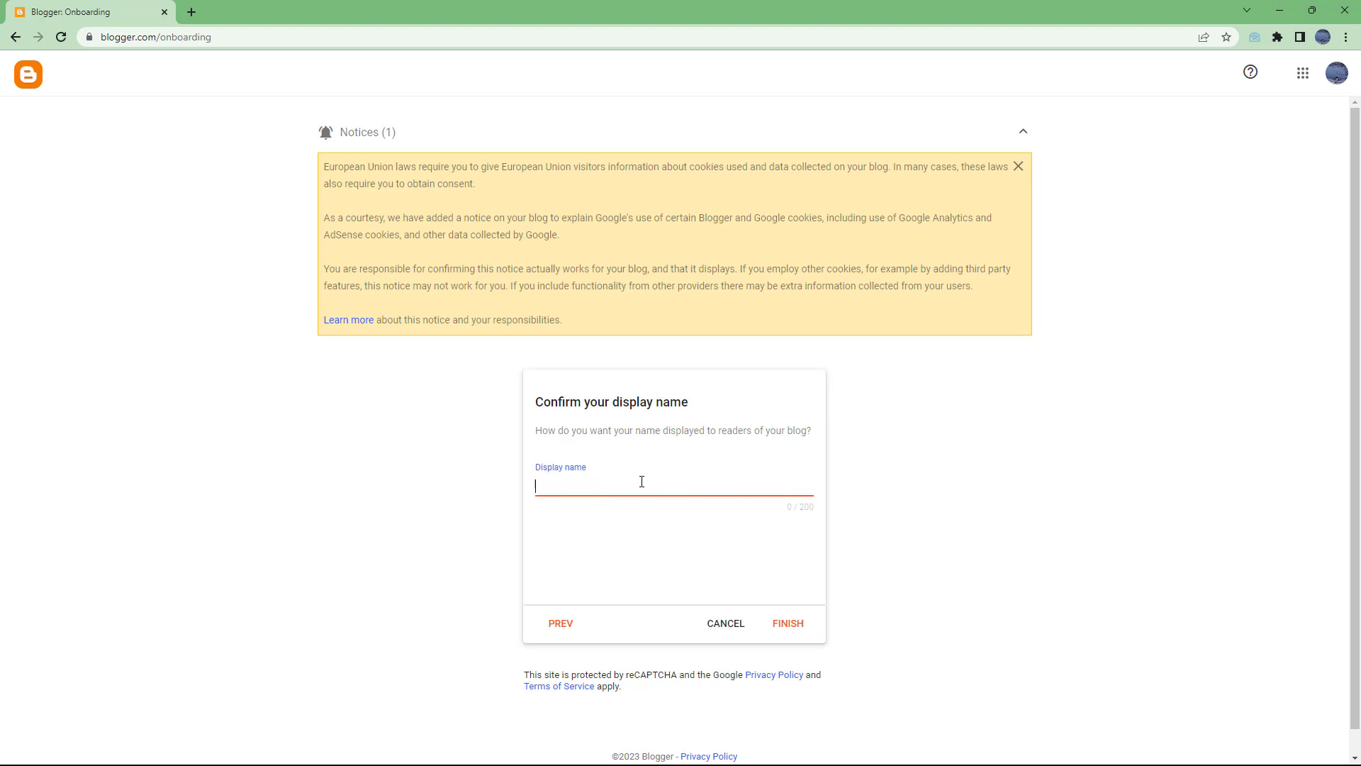
text(TutorTube Tu)
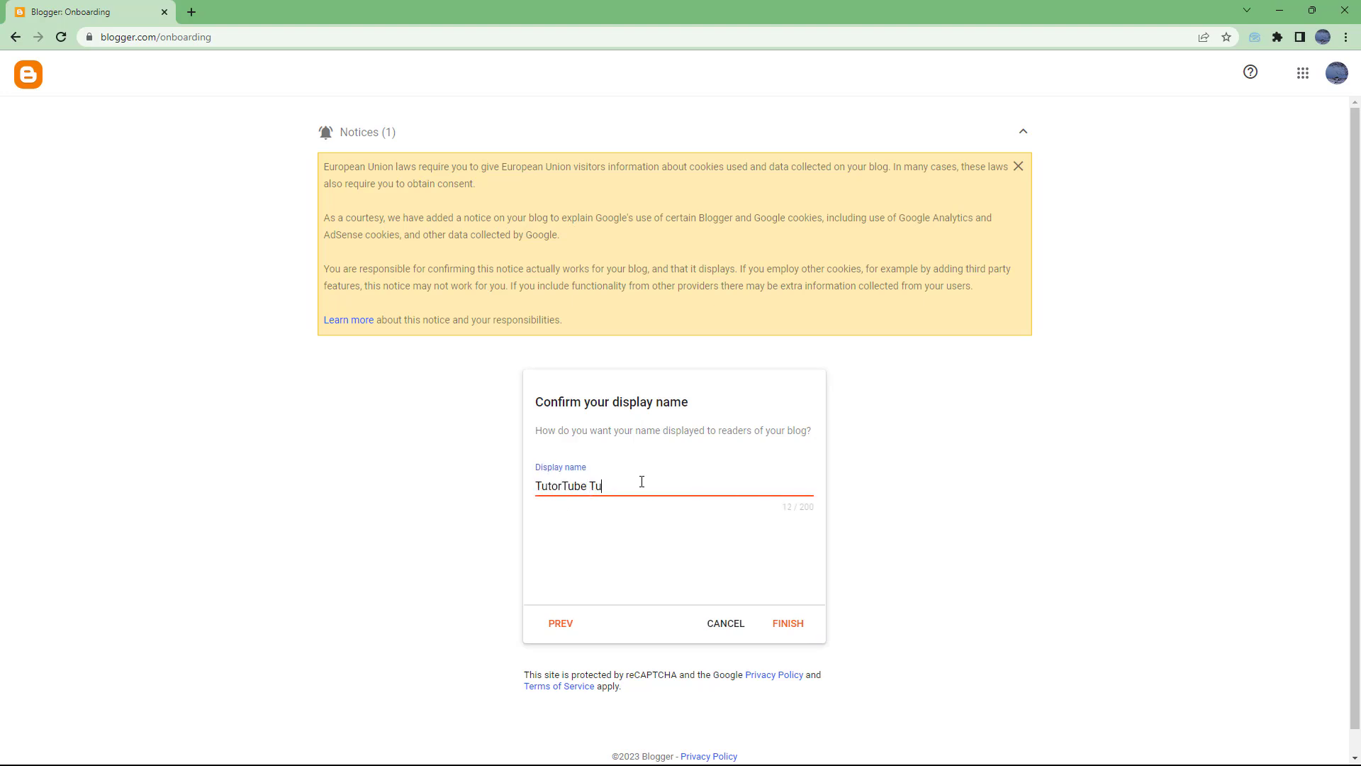
text(torial Series)
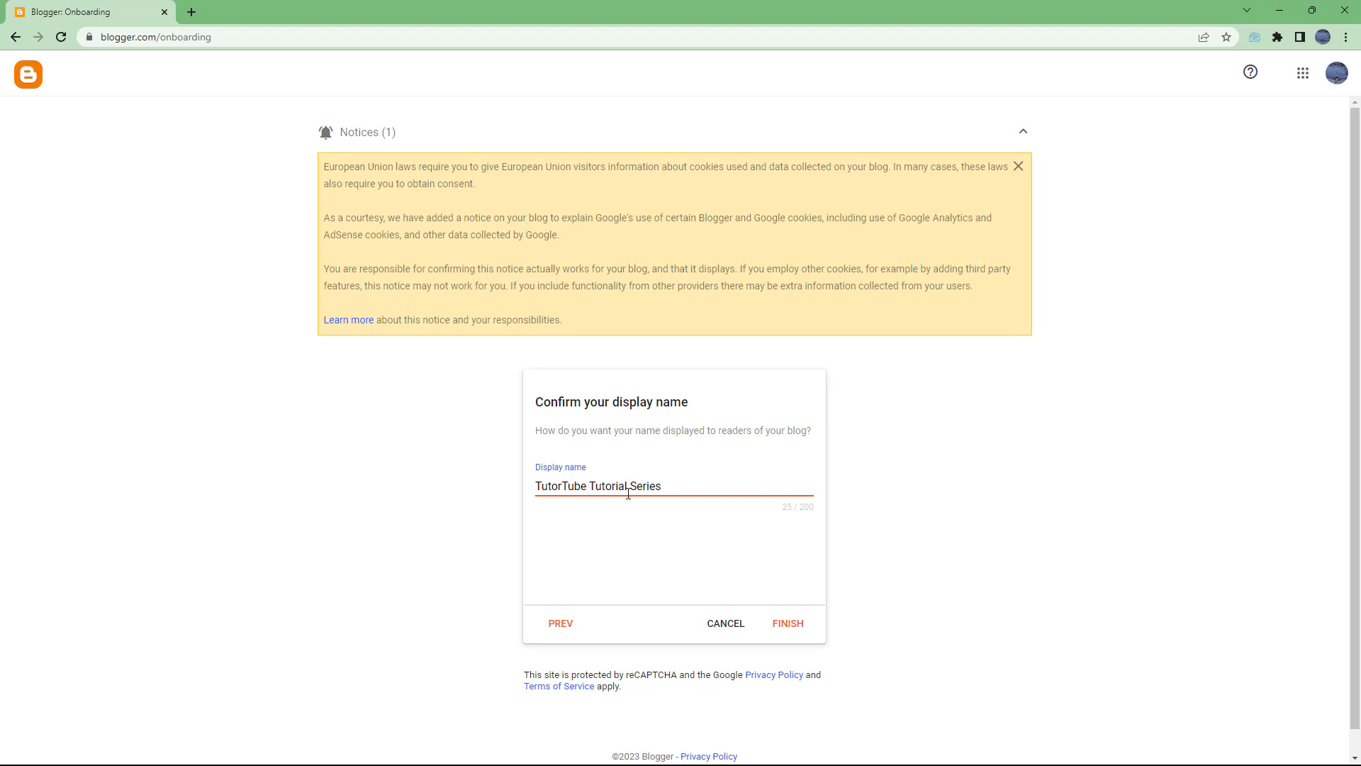
text(Blogger)
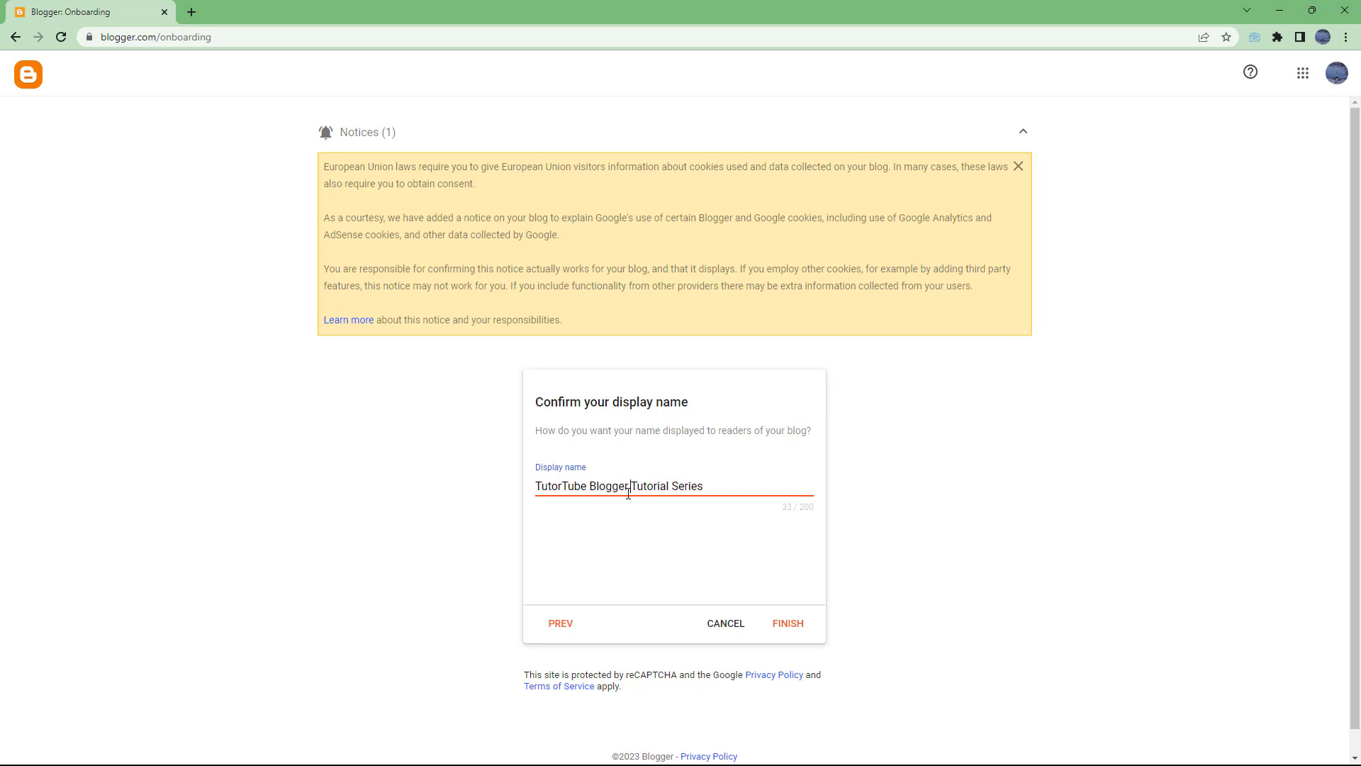
click(786, 622)
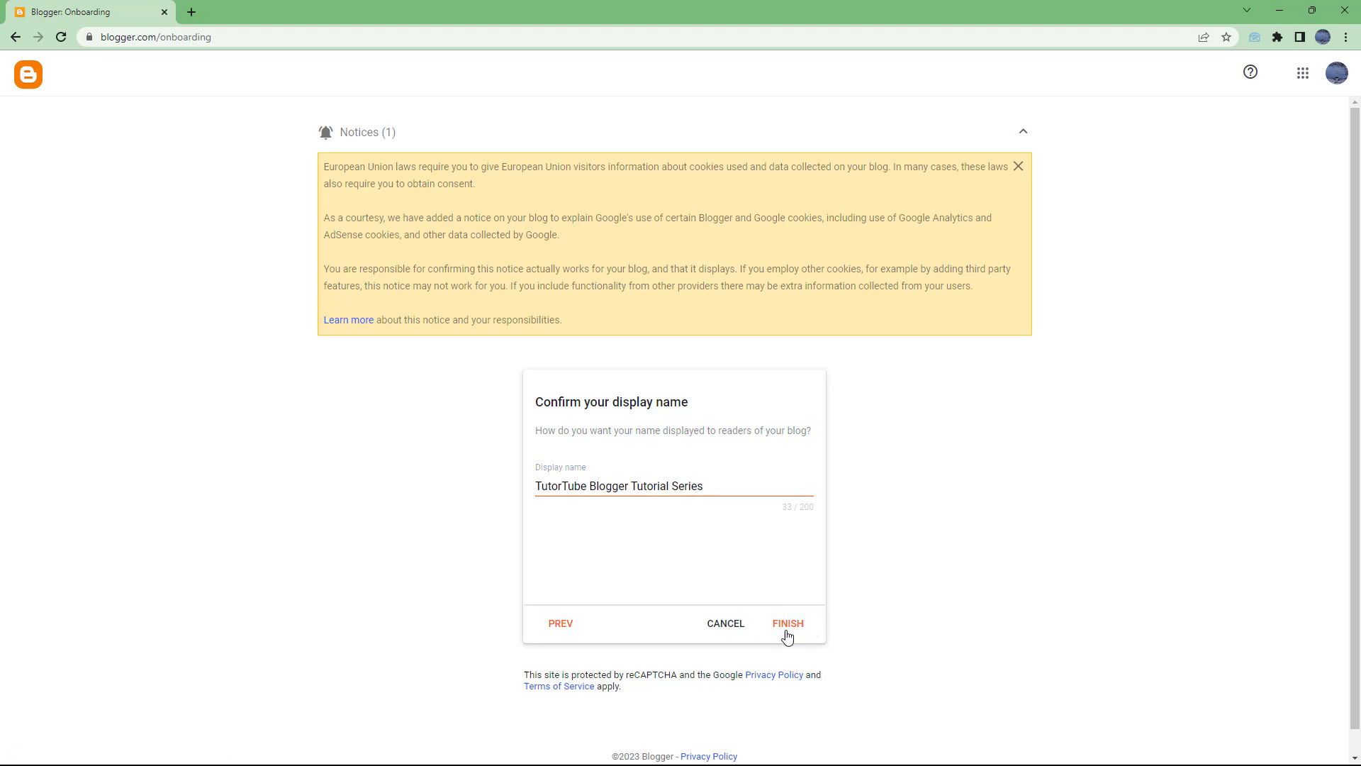
click(786, 623)
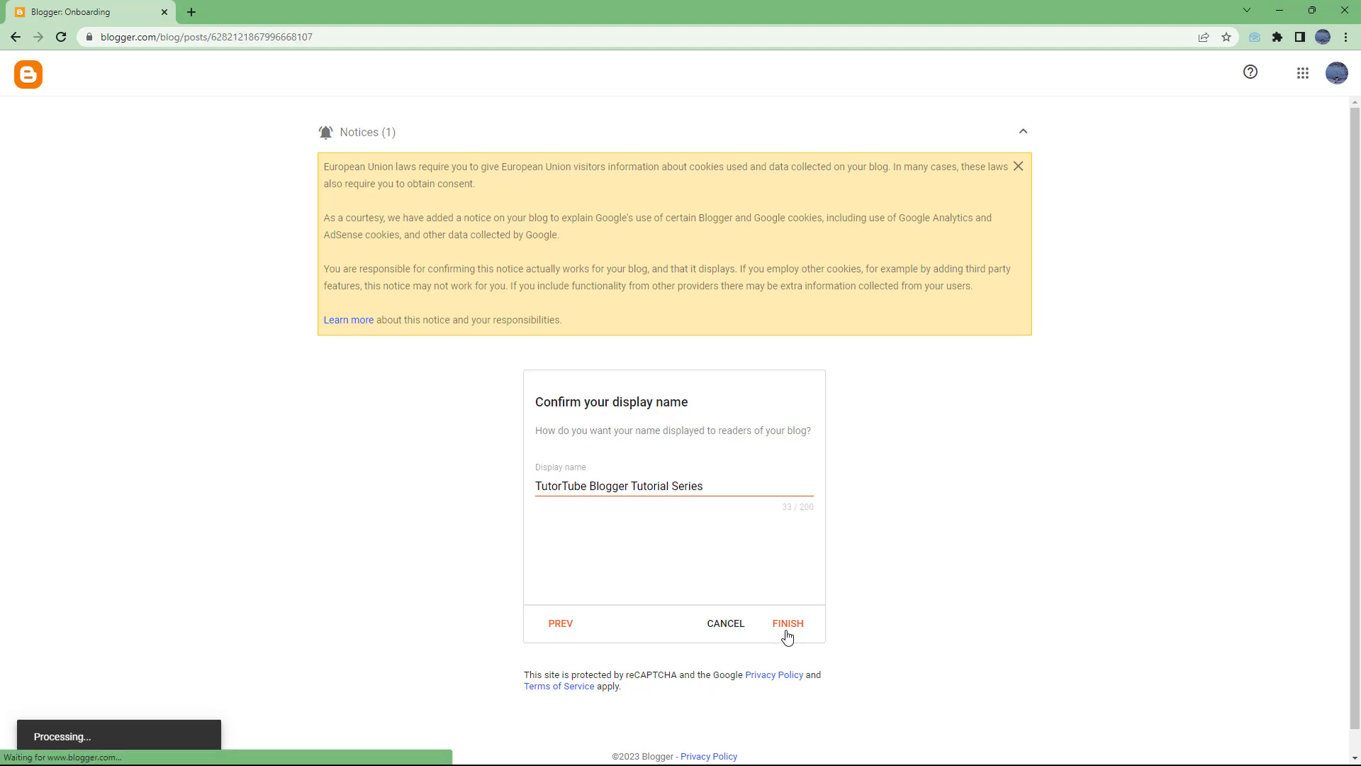
click(786, 622)
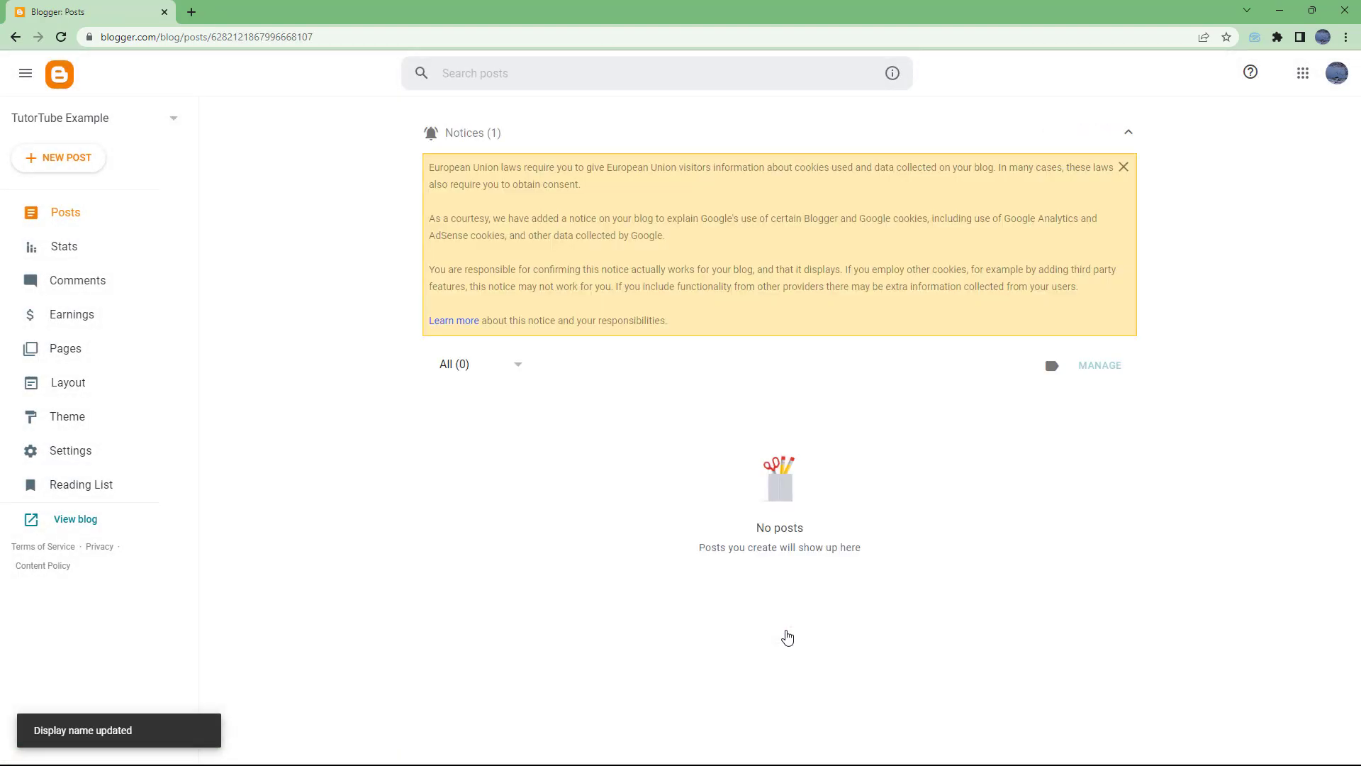